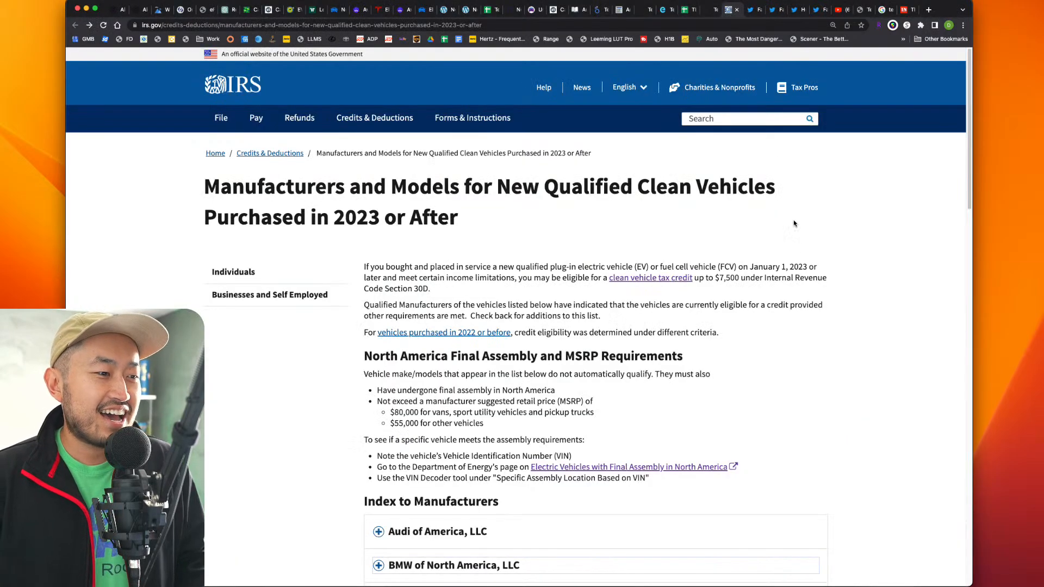
# Step: Reach the Index to Manufacturers and expand Ford Motor Company's eligible vehicle table
pyautogui.scroll(-3)
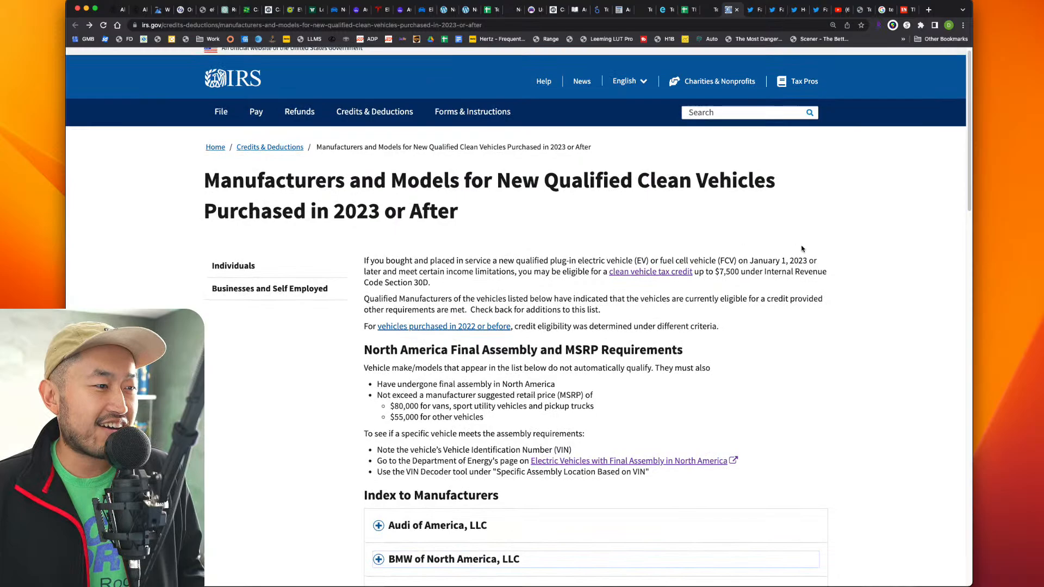
pyautogui.scroll(-3)
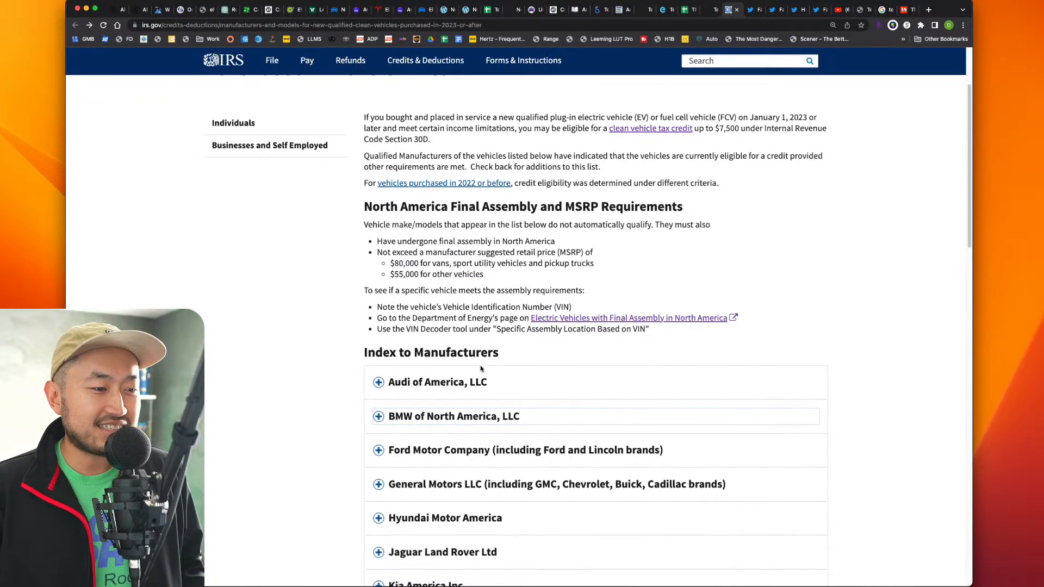
pyautogui.scroll(-3)
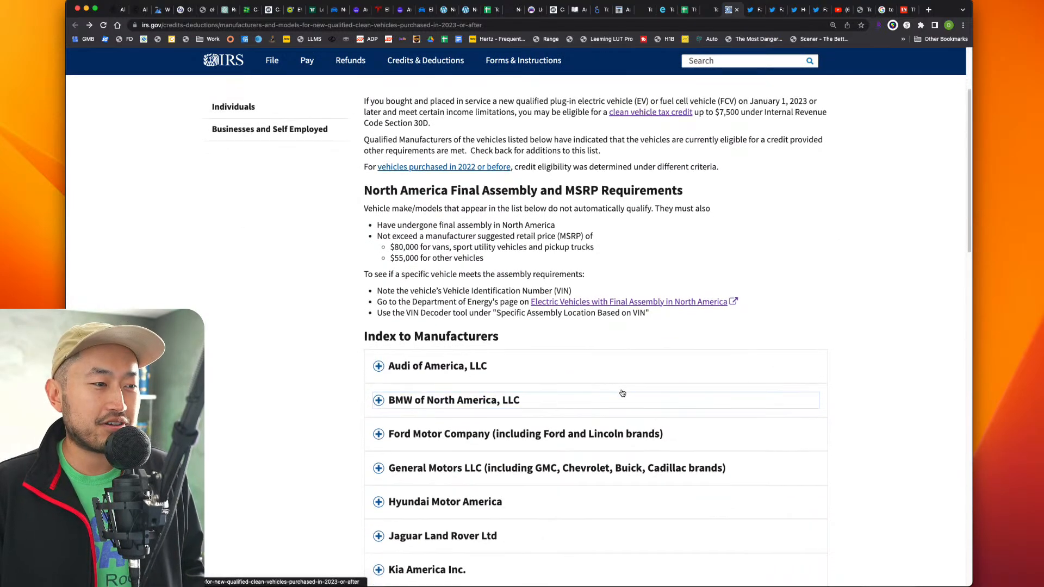
pyautogui.scroll(-3)
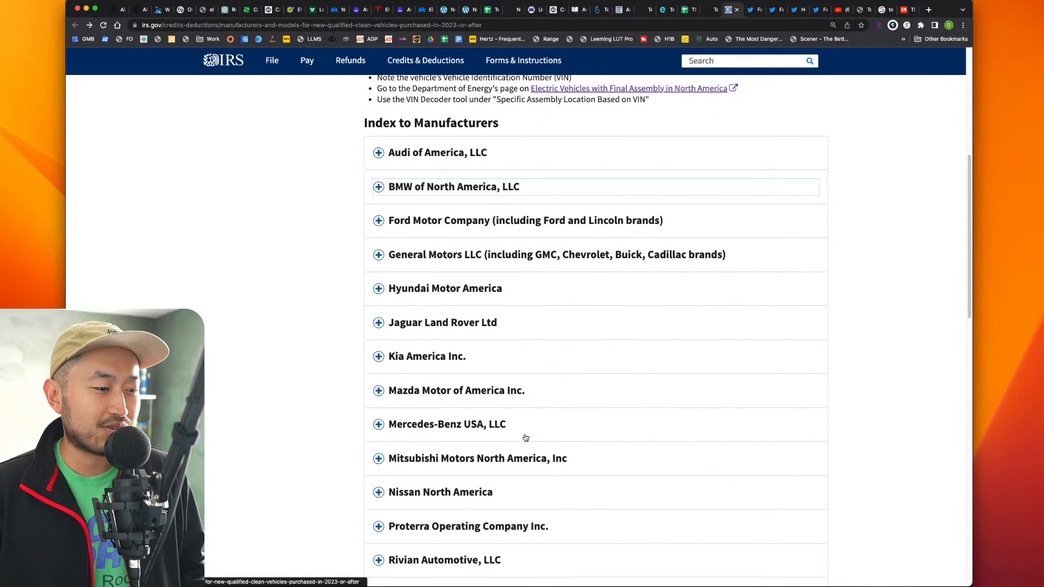
pyautogui.scroll(-3)
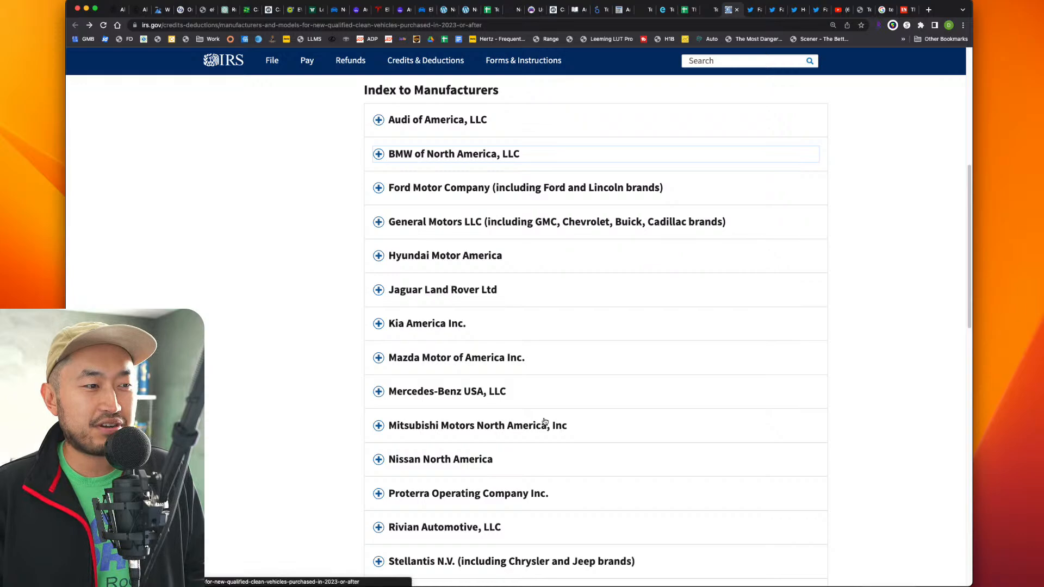
pyautogui.click(524, 187)
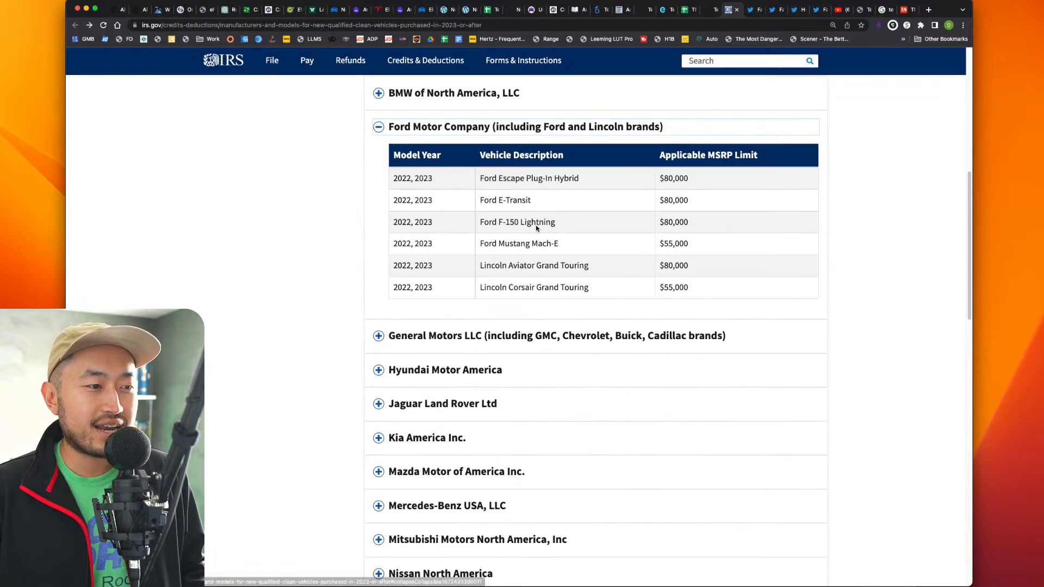
# Step: Continue down to Tesla Inc. and expand its model table with MSRP limits
pyautogui.scroll(-3)
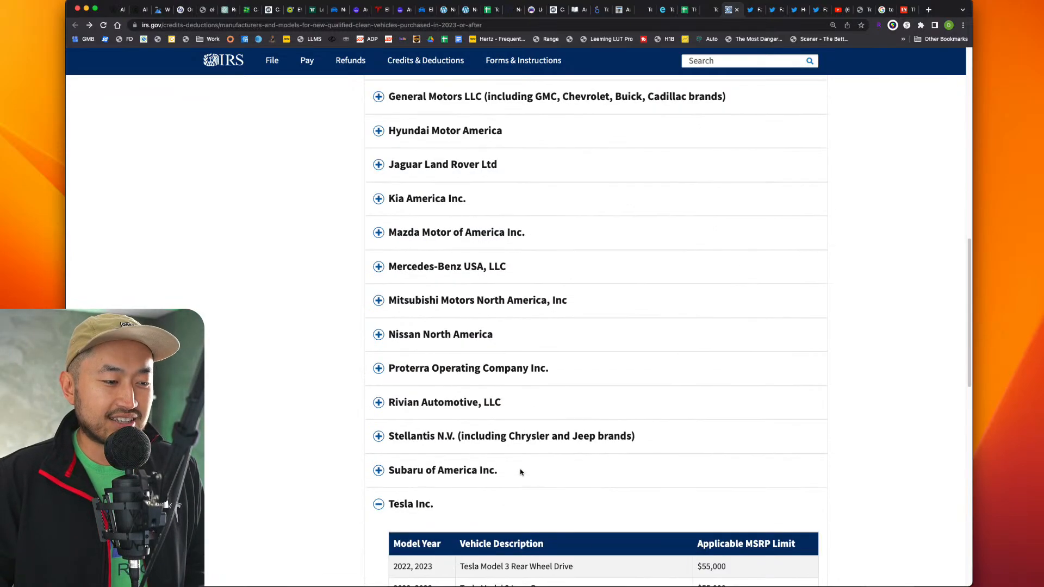
pyautogui.scroll(-3)
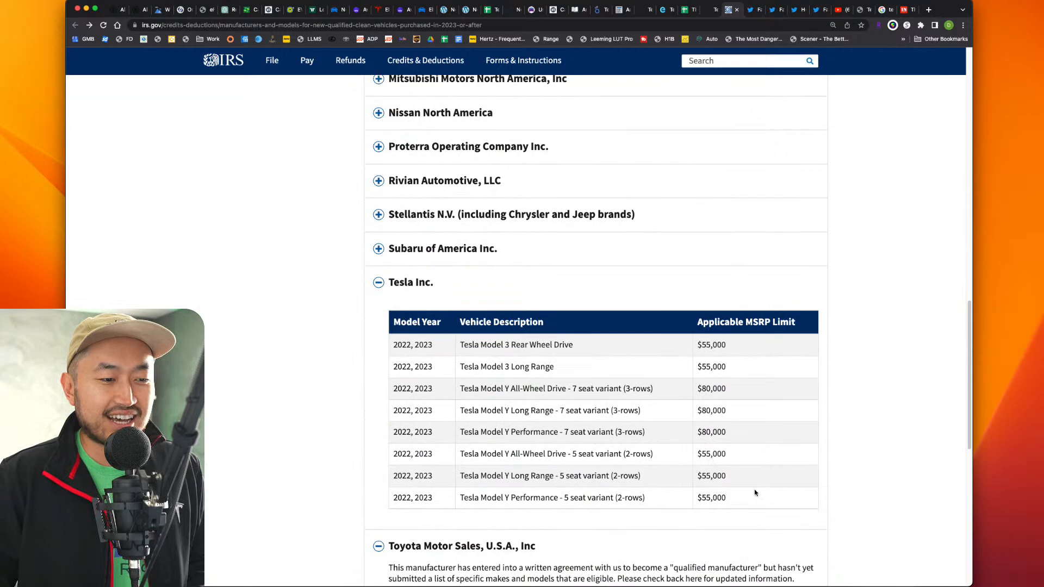
pyautogui.doubleClick(711, 497)
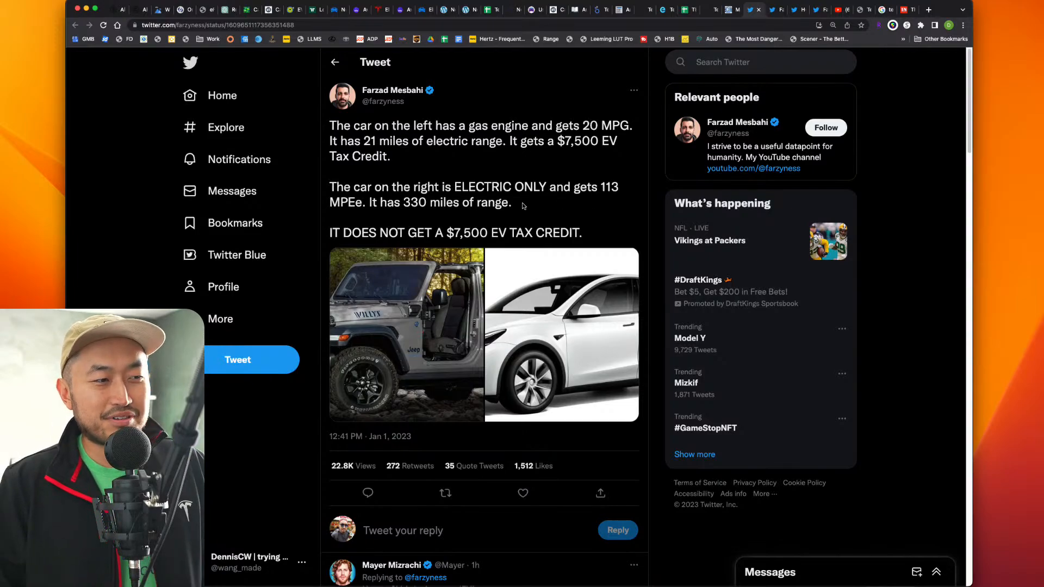
pyautogui.moveTo(552, 210)
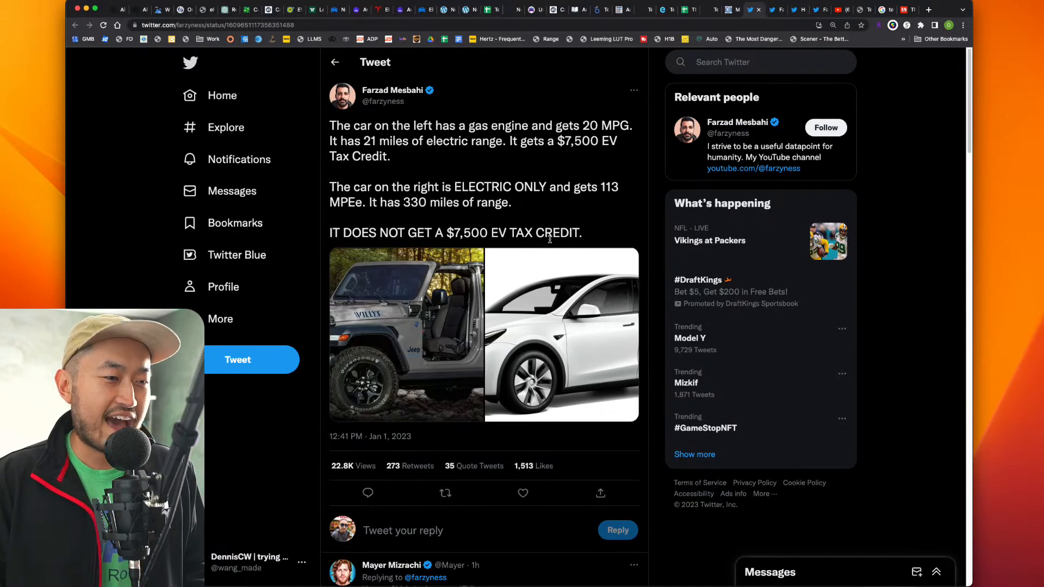
# Step: View Farzad Mesbahi's tweet and enlarge its photo comparing the Jeep and the electric car
pyautogui.click(405, 333)
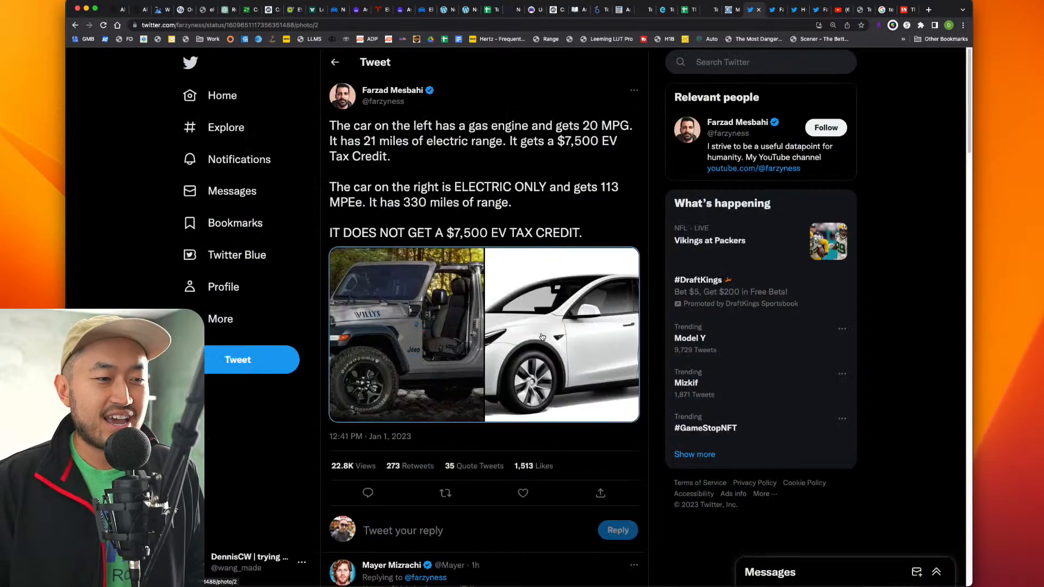
pyautogui.click(561, 335)
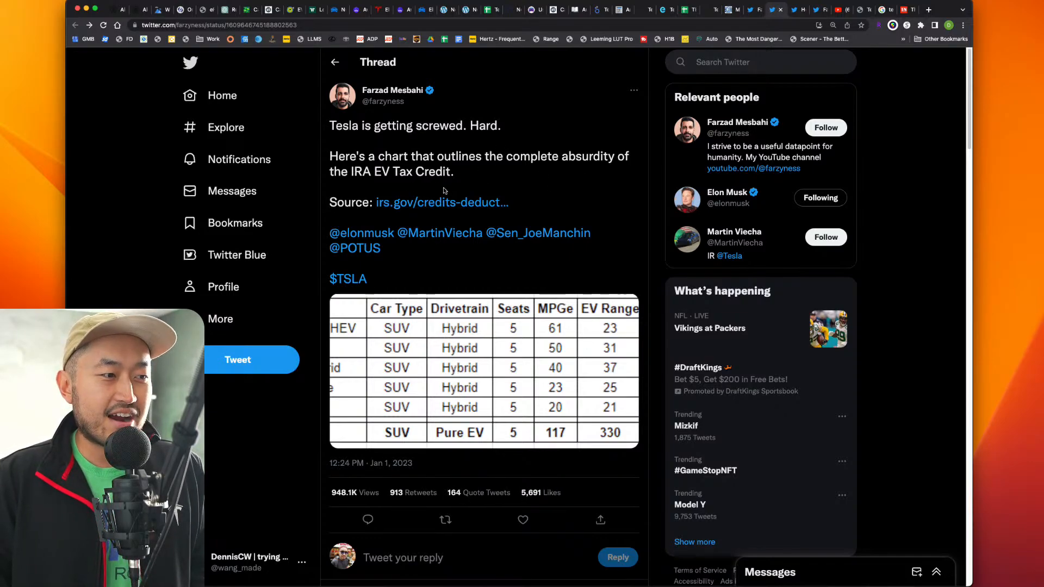
# Step: Enlarge the 'Tesla is getting screwed' thread's tax credit comparison chart full screen
pyautogui.click(483, 373)
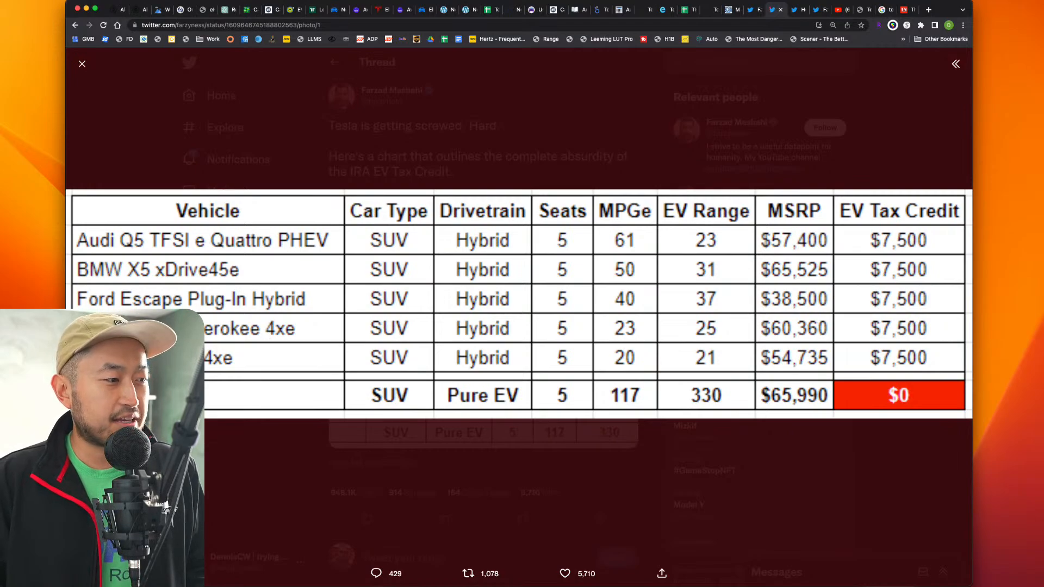
pyautogui.moveTo(524, 272)
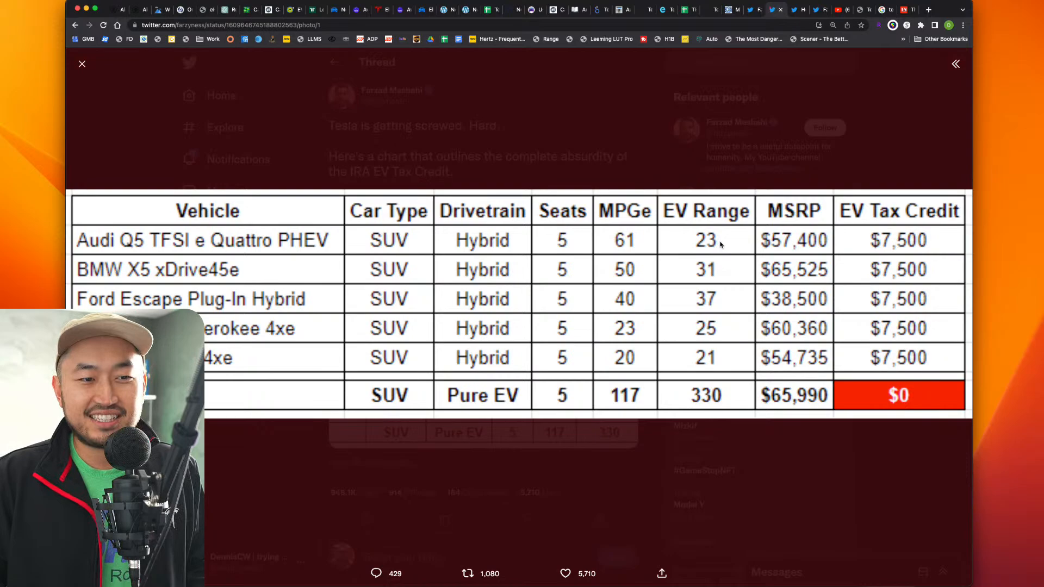
pyautogui.moveTo(722, 300)
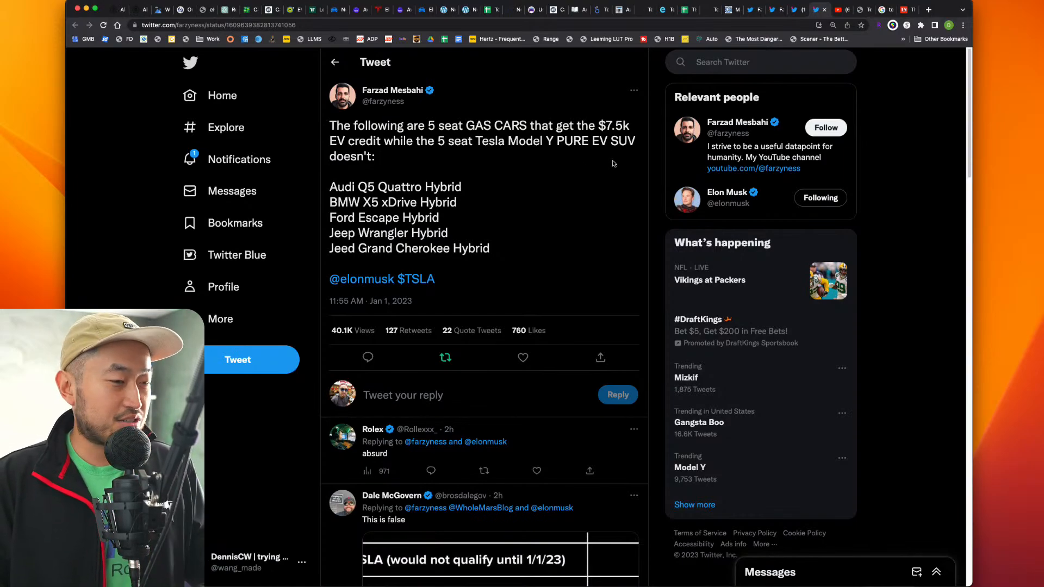
pyautogui.moveTo(594, 197)
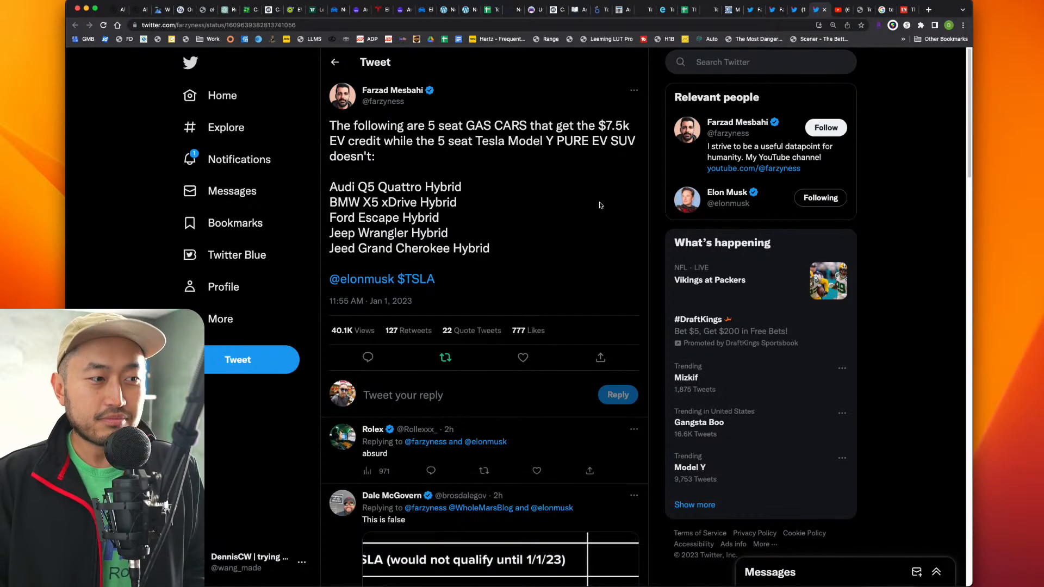
pyautogui.moveTo(595, 211)
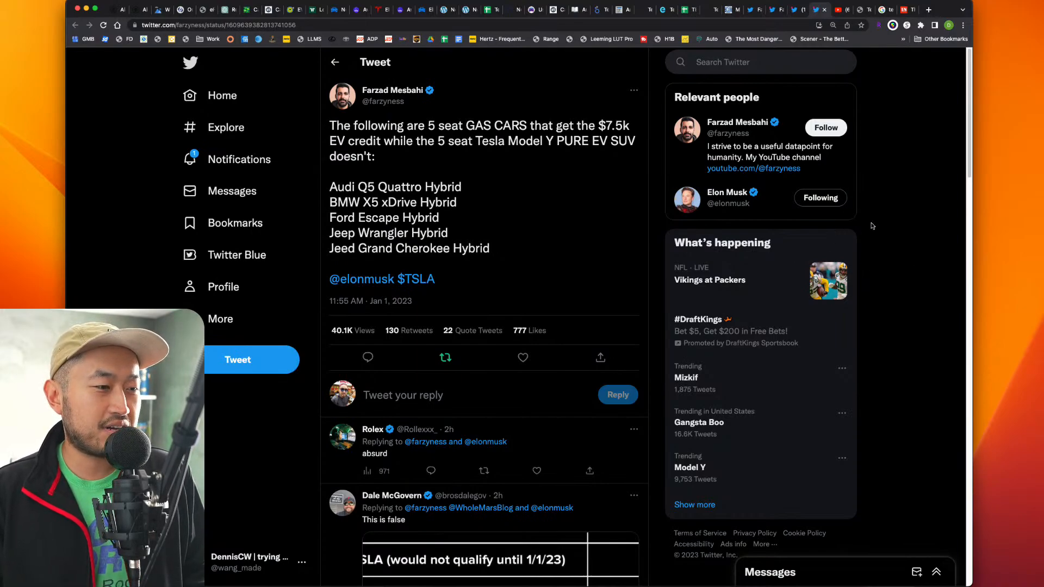
# Step: Leave the hybrid SUV credit tweet for the DennisCW YouTube community page
pyautogui.scroll(-3)
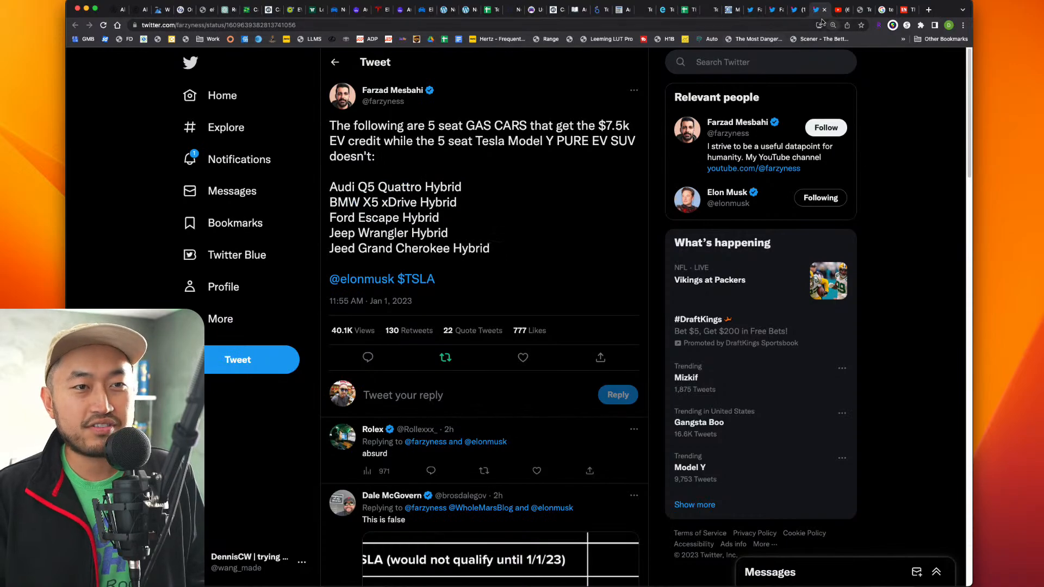
pyautogui.click(840, 10)
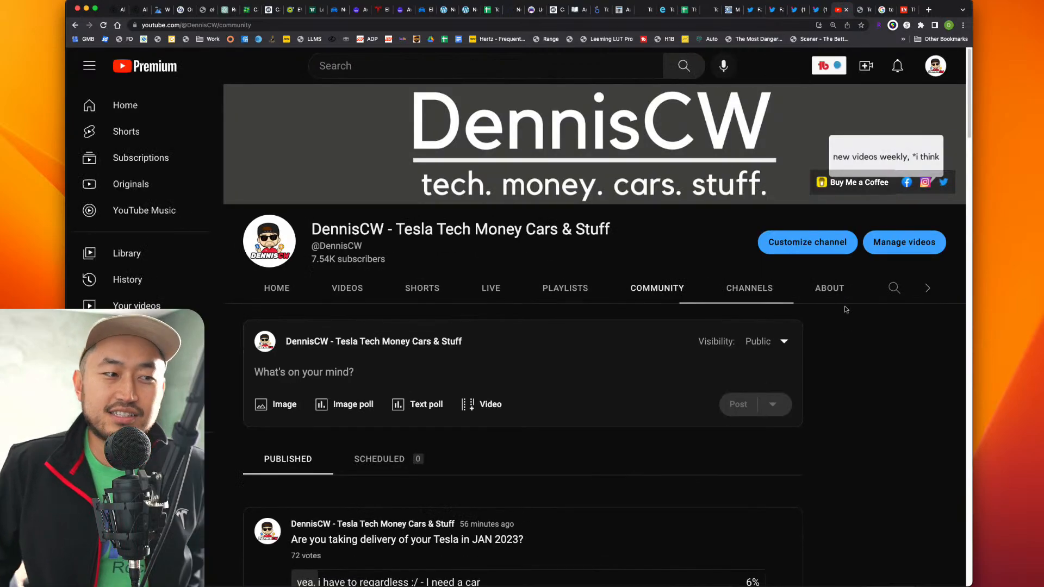
# Step: Read the January 2023 Tesla delivery poll results showing 31% canceling
pyautogui.scroll(-3)
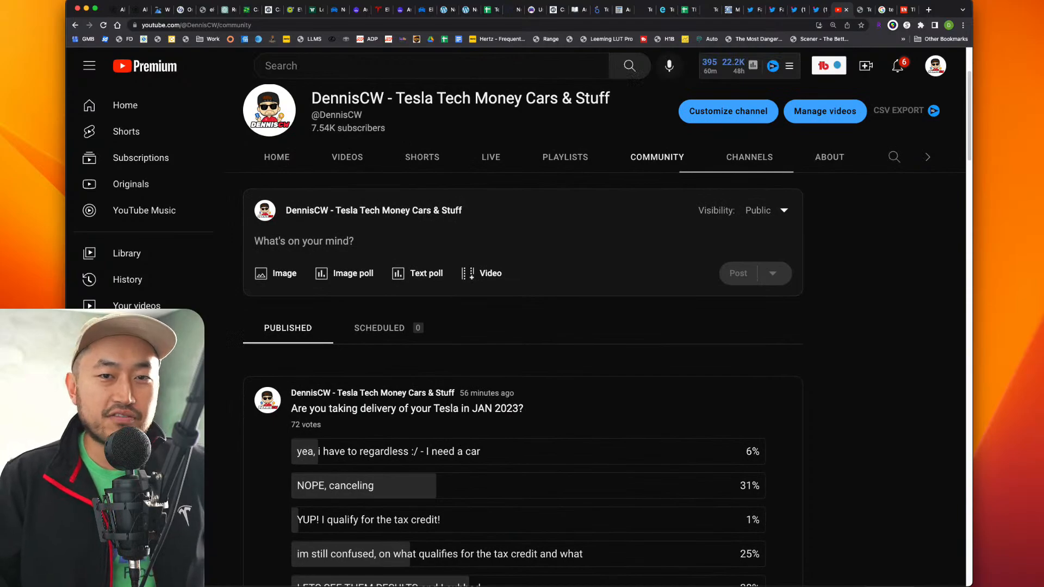
pyautogui.scroll(-3)
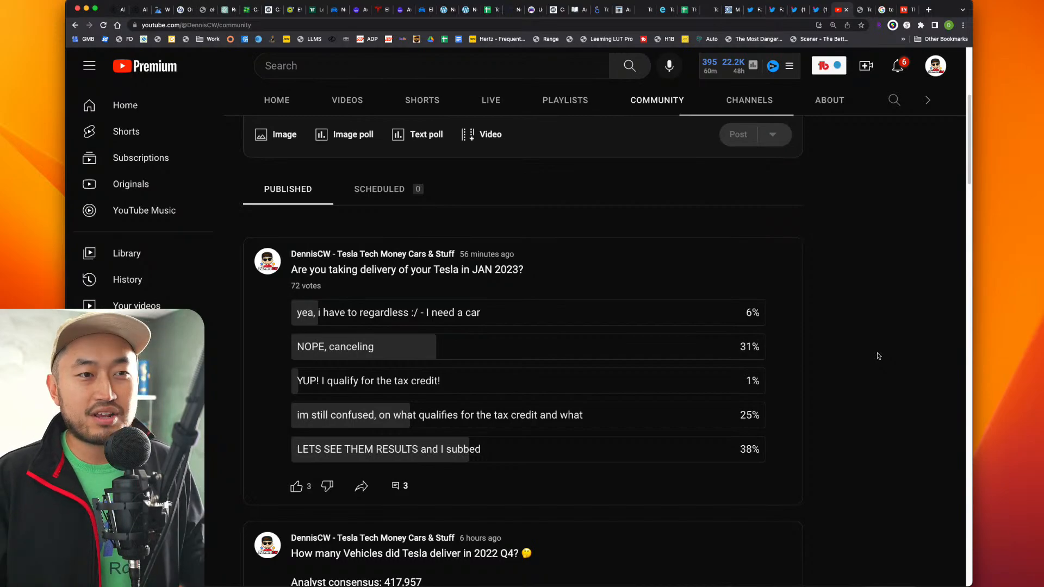
pyautogui.scroll(-3)
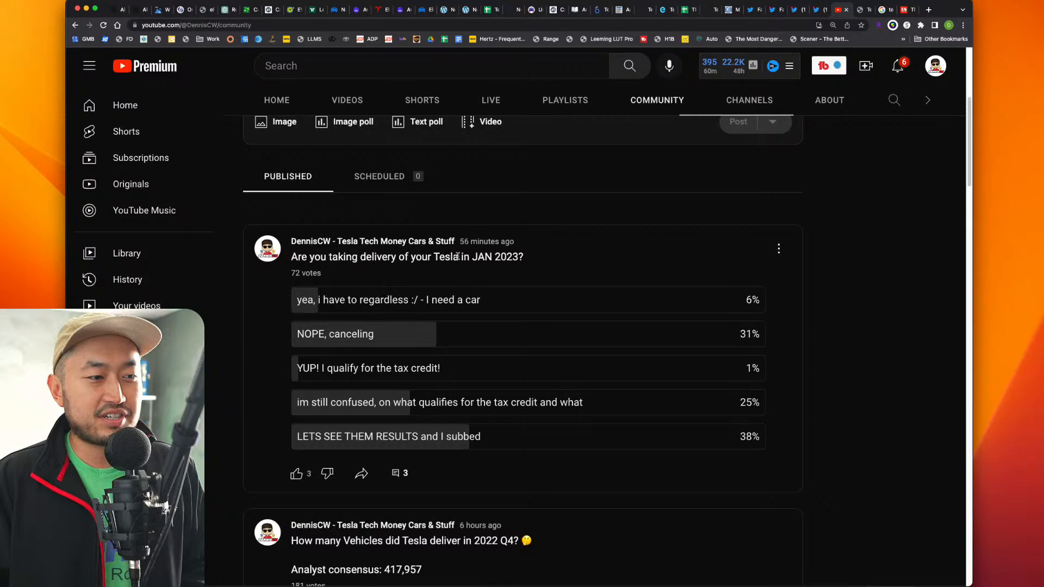
pyautogui.scroll(-3)
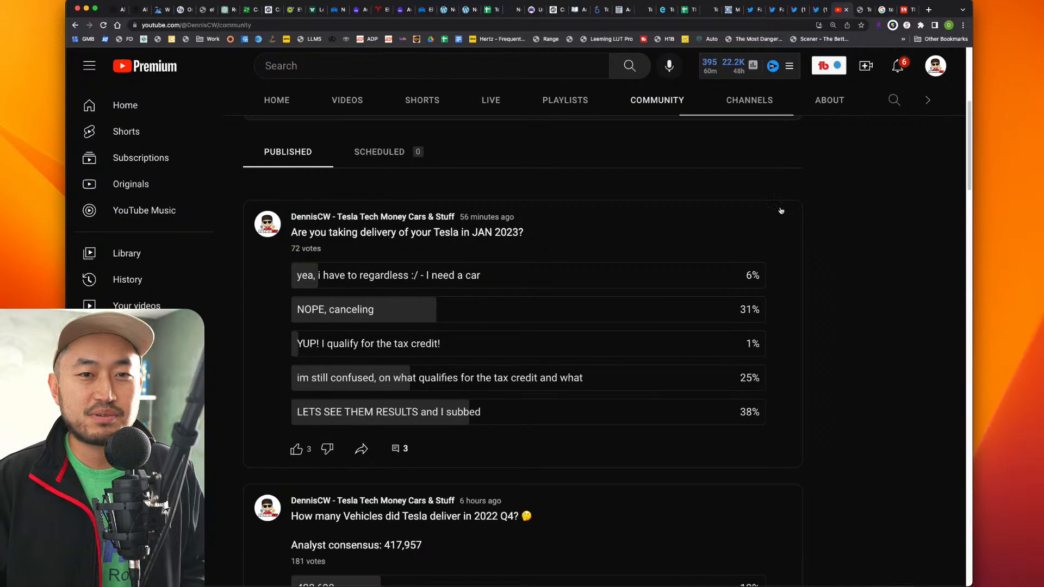
pyautogui.moveTo(826, 326)
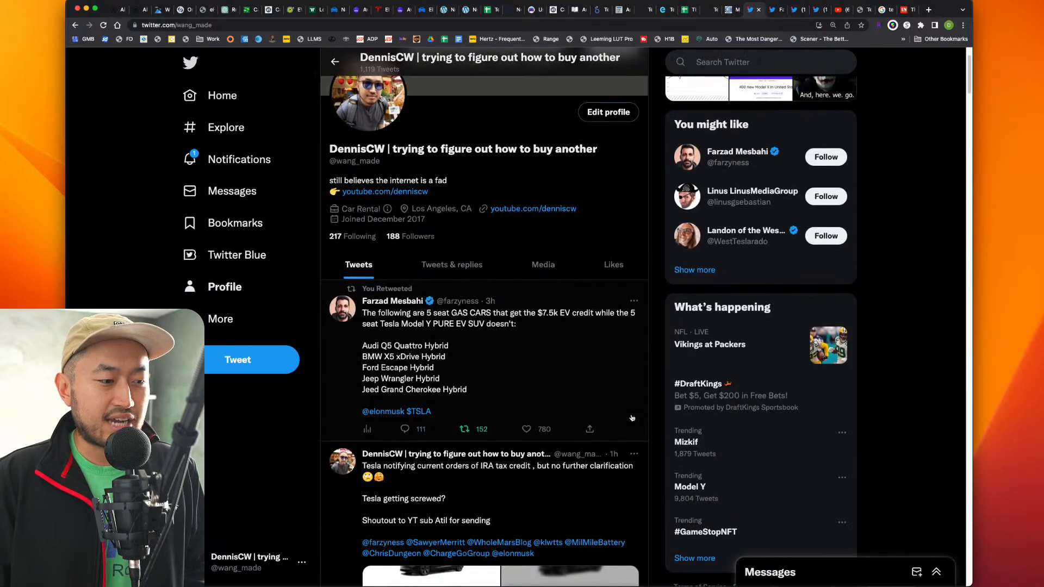
# Step: Enlarge the Tesla Prepare for Delivery screenshot noting the $7,500 credit through March 2023
pyautogui.scroll(-3)
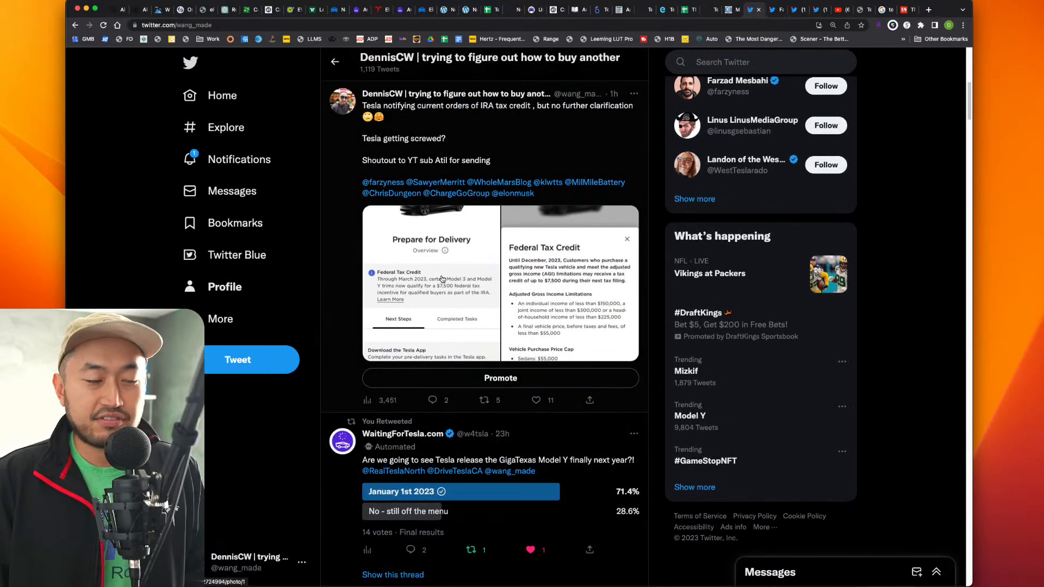
pyautogui.click(430, 279)
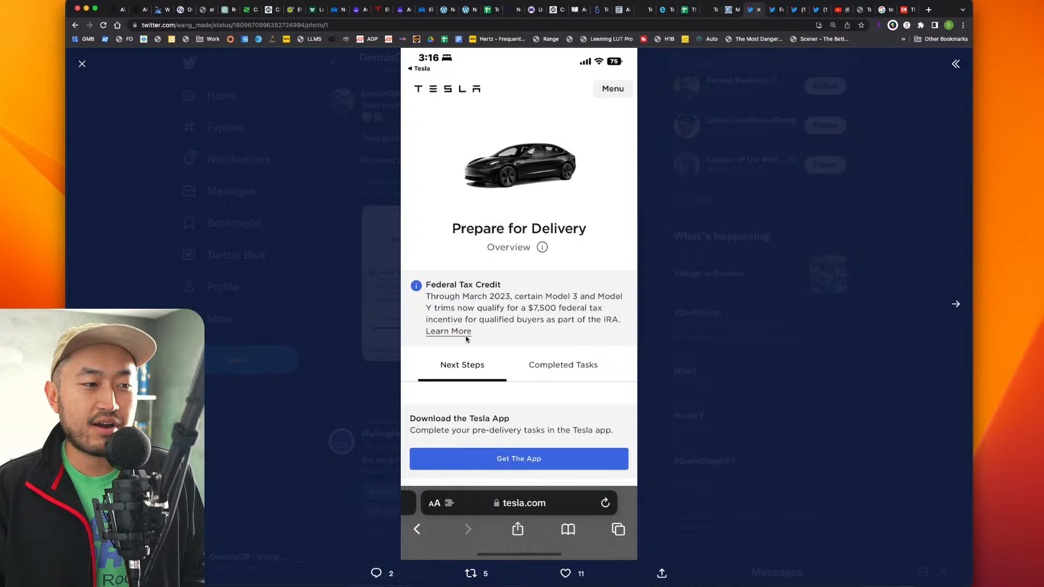
# Step: Close the screenshot viewer and land on Tenet's EV financing homepage
pyautogui.click(81, 63)
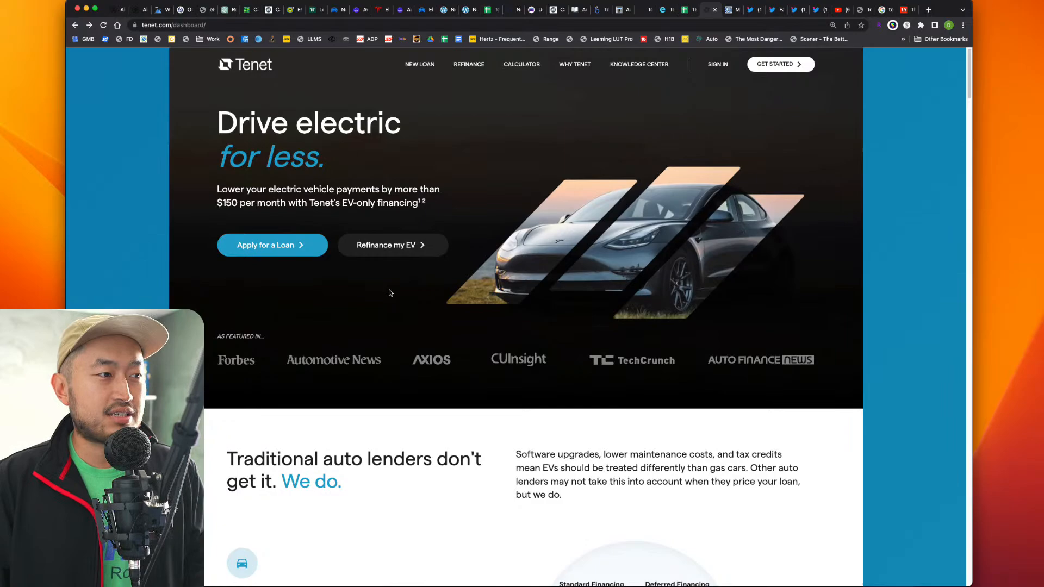
pyautogui.scroll(-3)
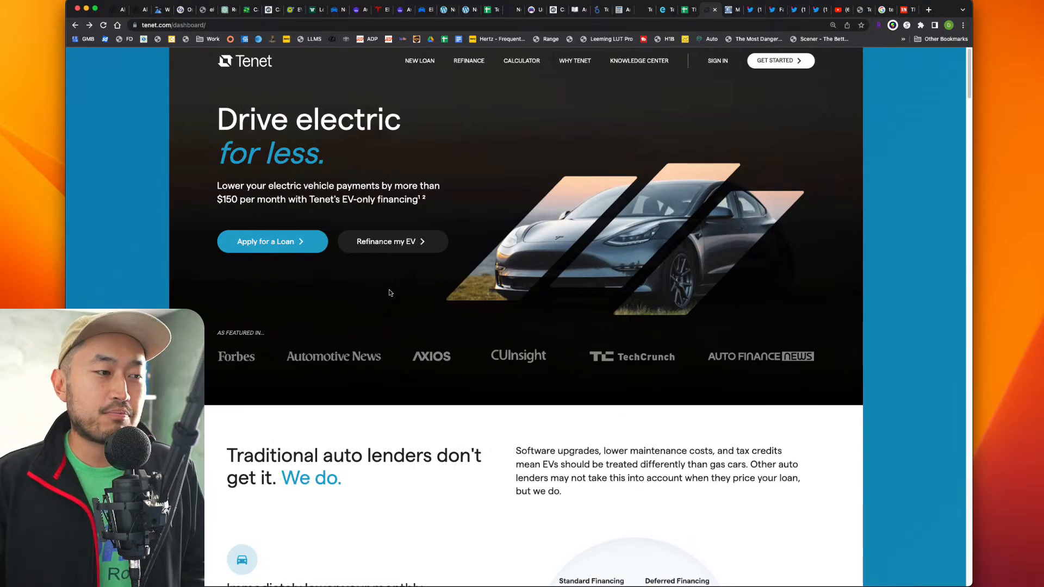
pyautogui.scroll(-3)
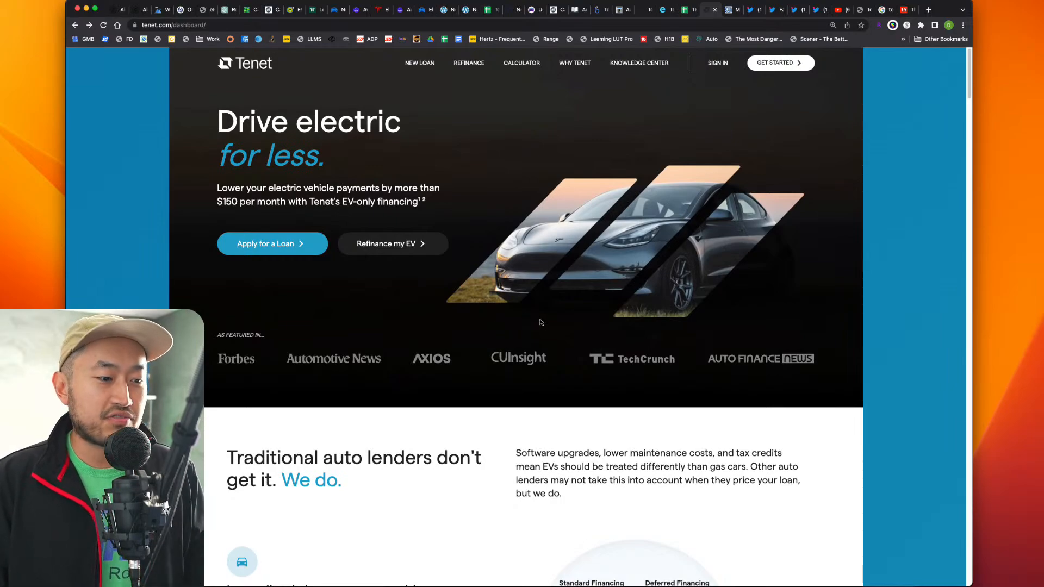
pyautogui.scroll(-3)
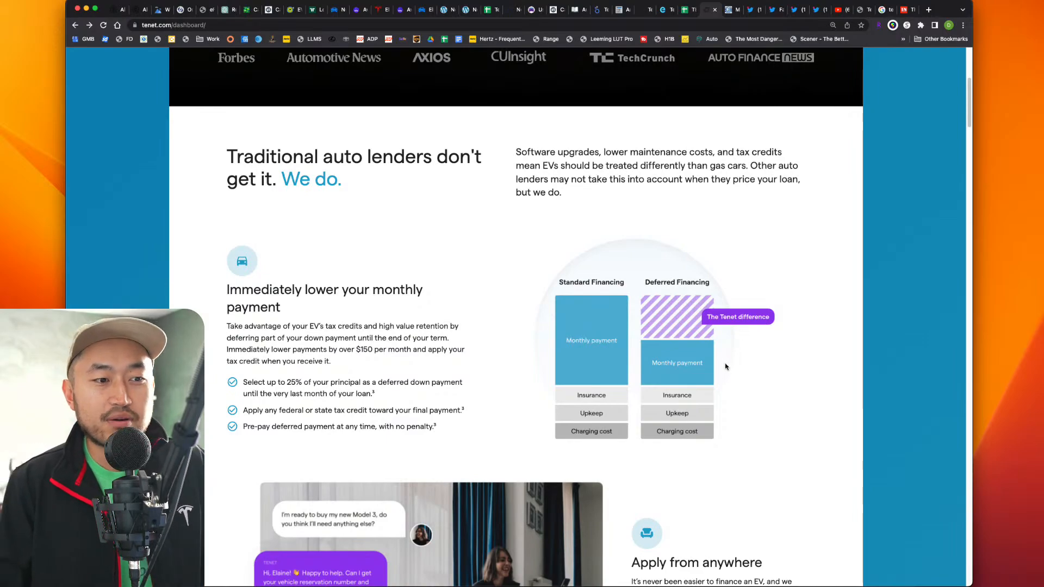
pyautogui.scroll(-3)
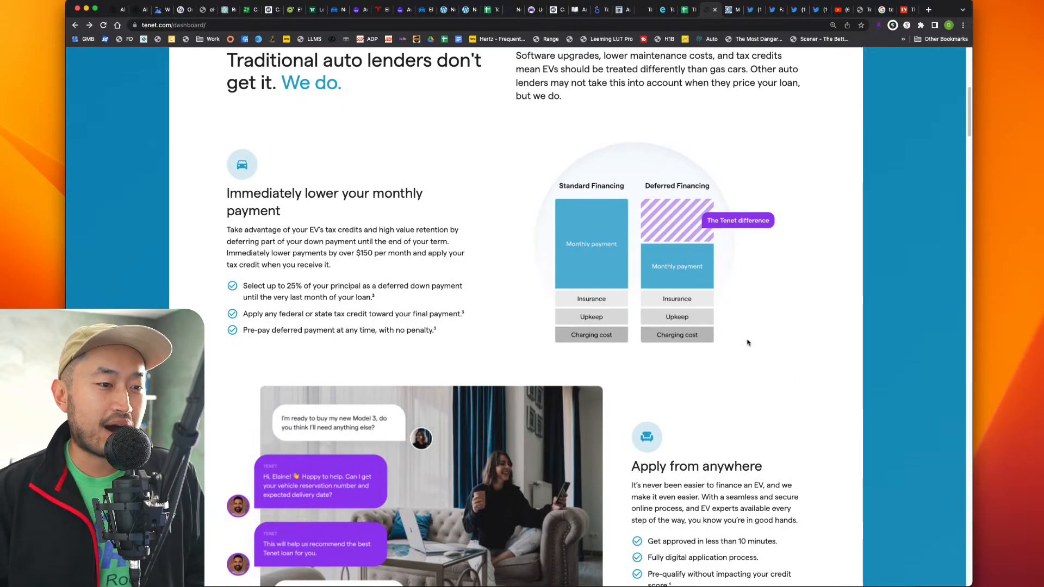
pyautogui.scroll(-3)
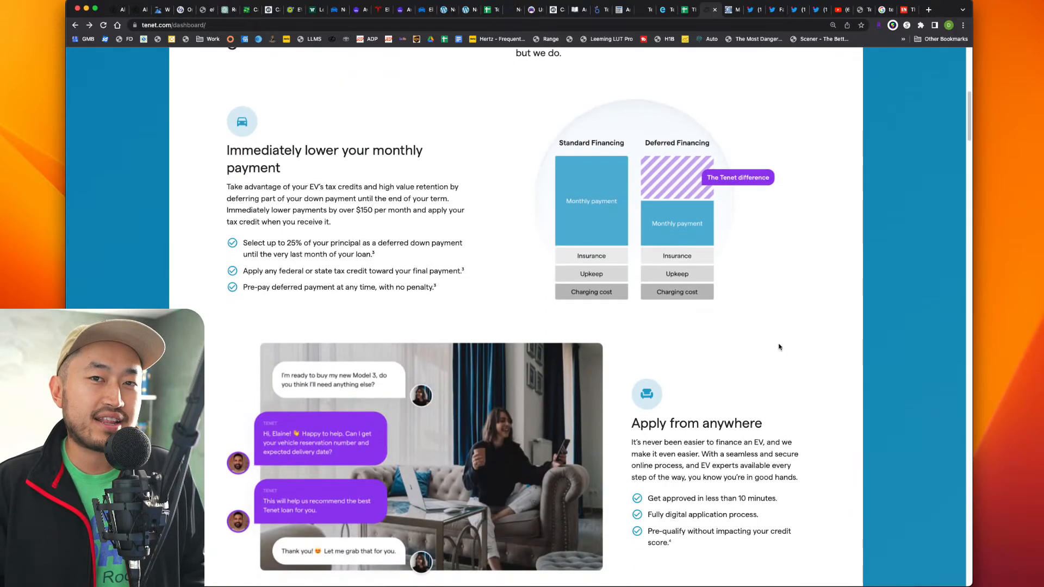
pyautogui.scroll(-3)
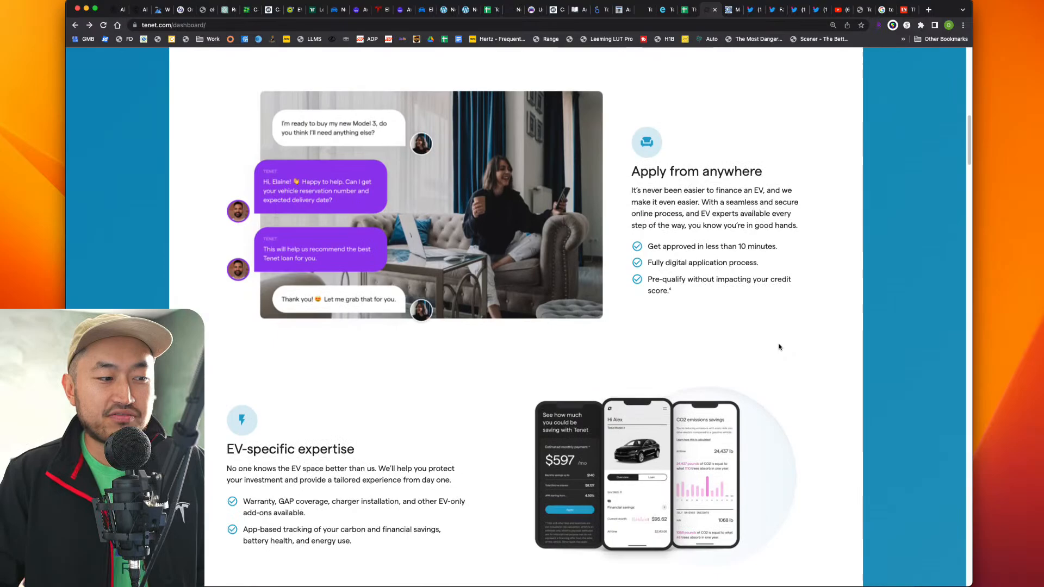
pyautogui.scroll(3)
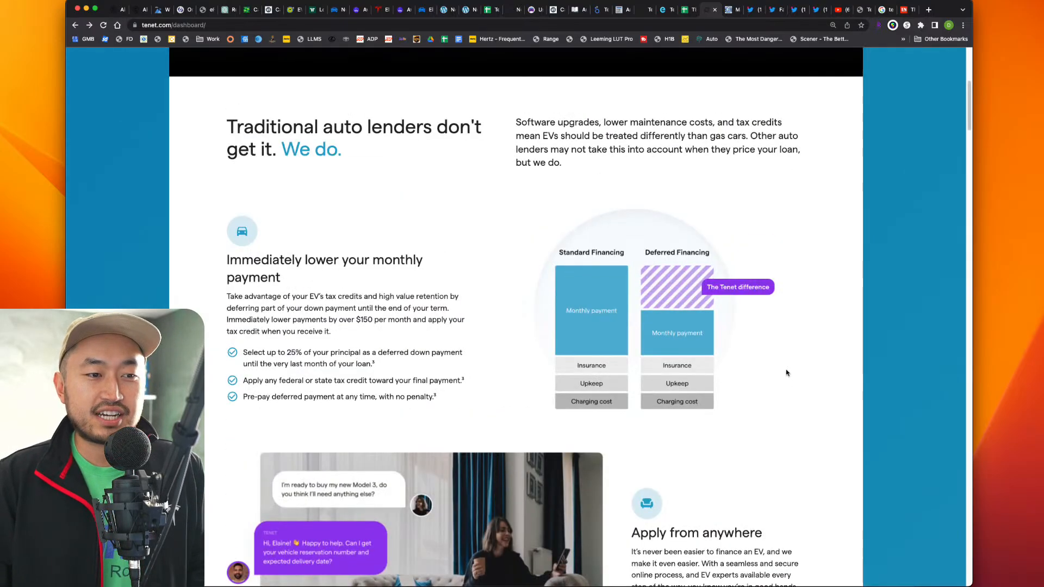
pyautogui.scroll(3)
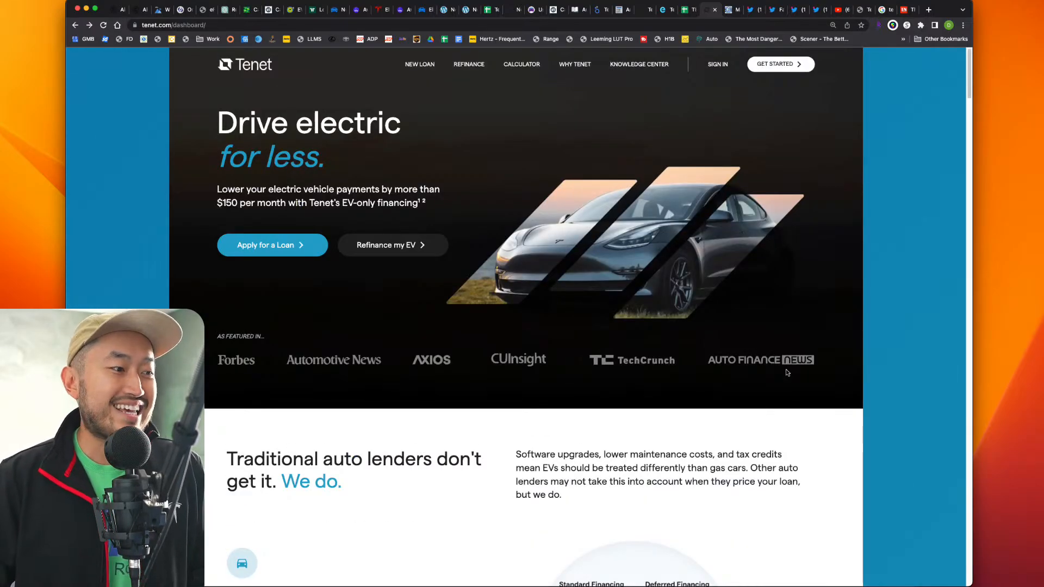